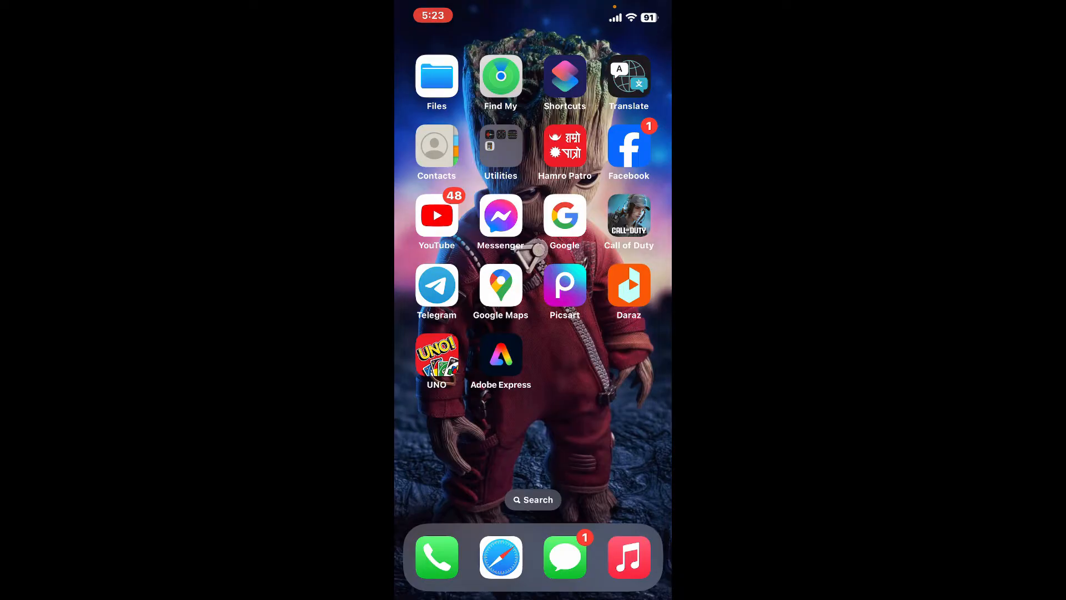
Launch Picsart from the Home Screen to its Create page
{"action": "left_click", "coordinate": [564, 285]}
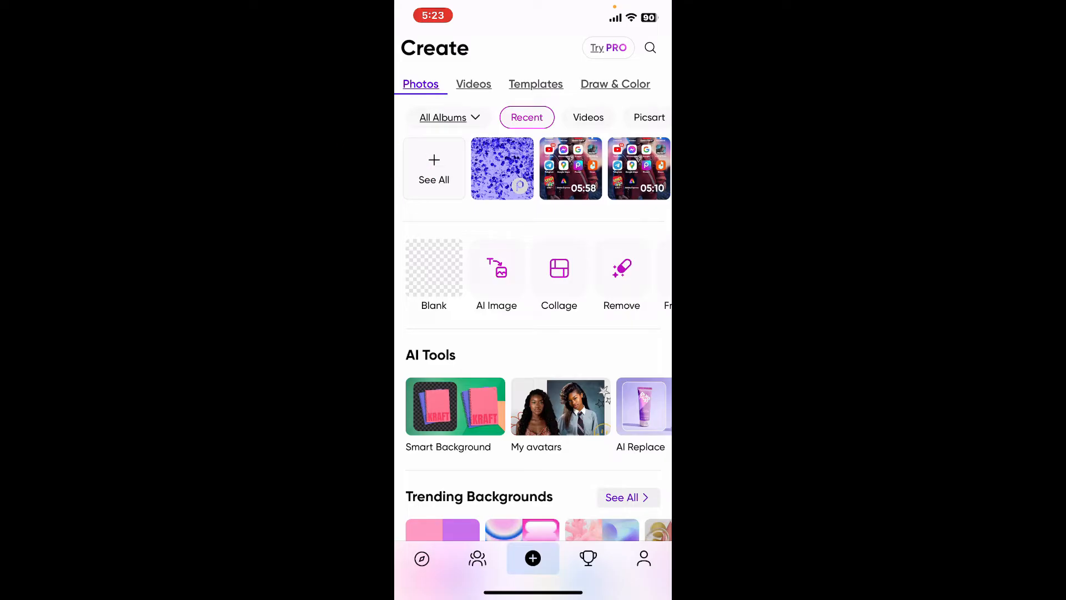
Load a recent video clip into the video editor timeline
{"action": "left_click", "coordinate": [571, 168]}
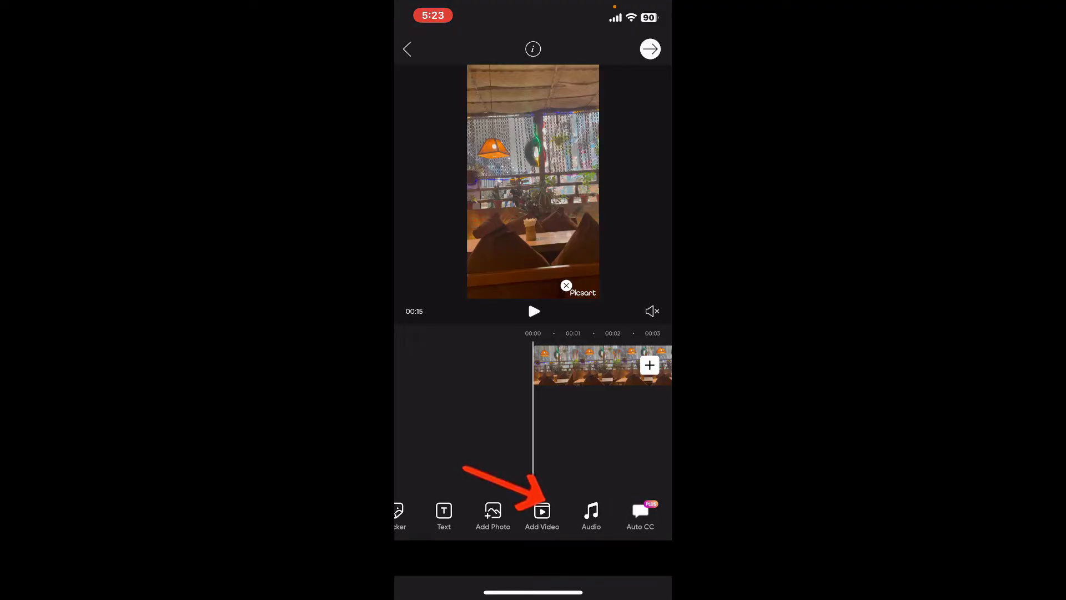
Bring up the Audio tools for the loaded clip
{"action": "left_click", "coordinate": [590, 514]}
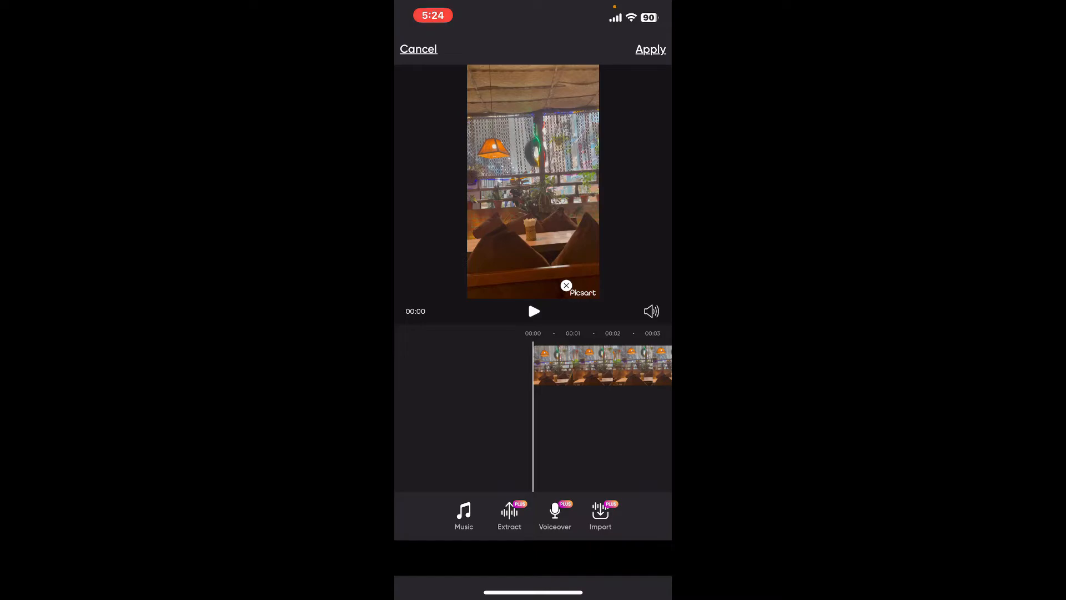
Add the library song 'Better Came Along' as a music track under the clip
{"action": "left_click", "coordinate": [464, 515]}
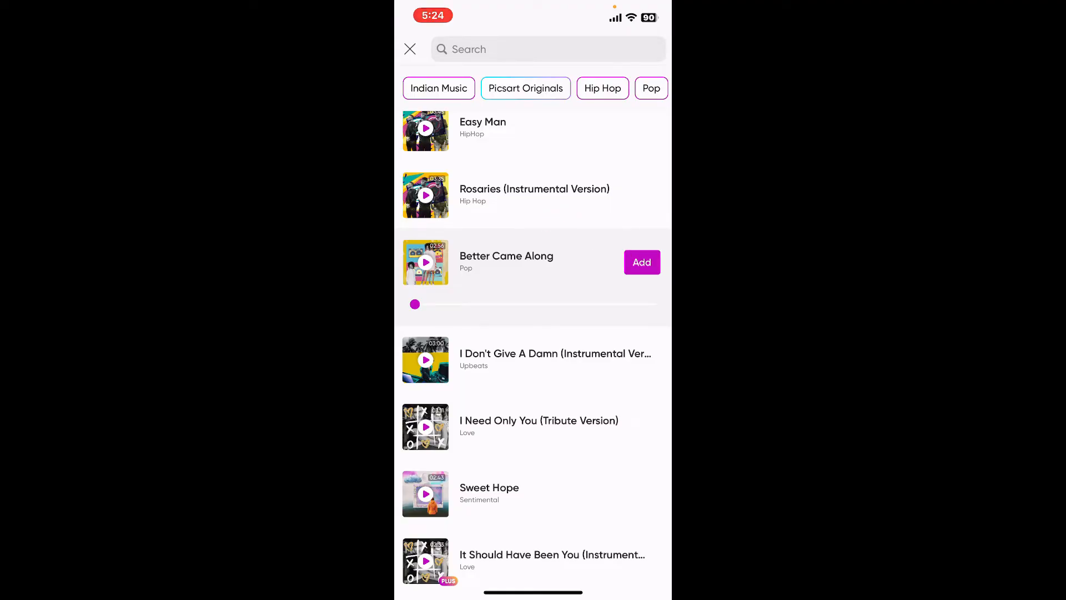
{"action": "left_click", "coordinate": [640, 262]}
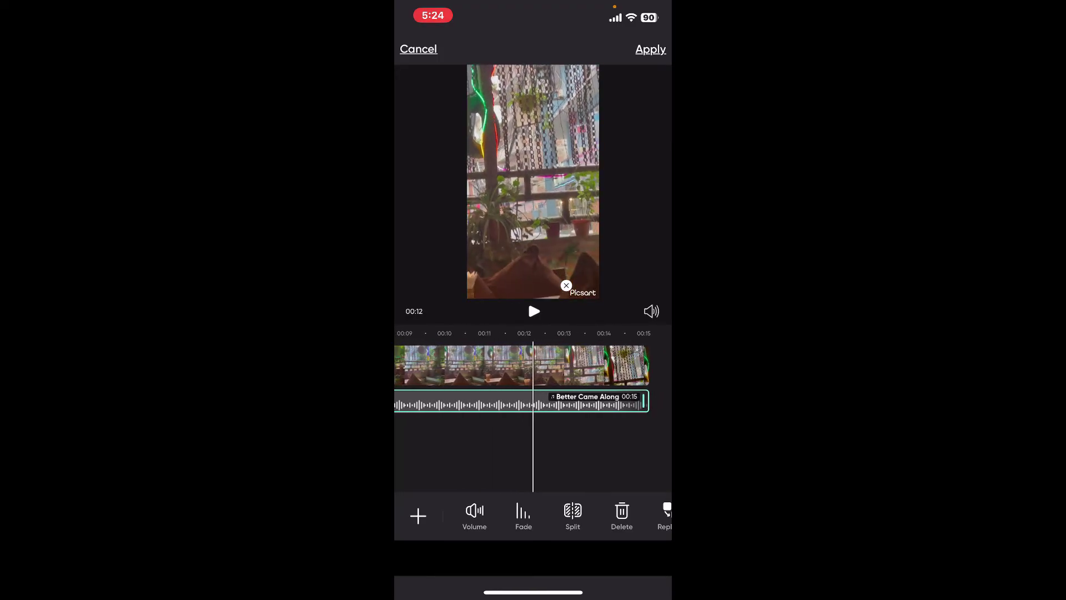
Return the timeline to the start and set the music track volume to 28
{"action": "scroll", "scroll_direction": "right", "scroll_amount": 3}
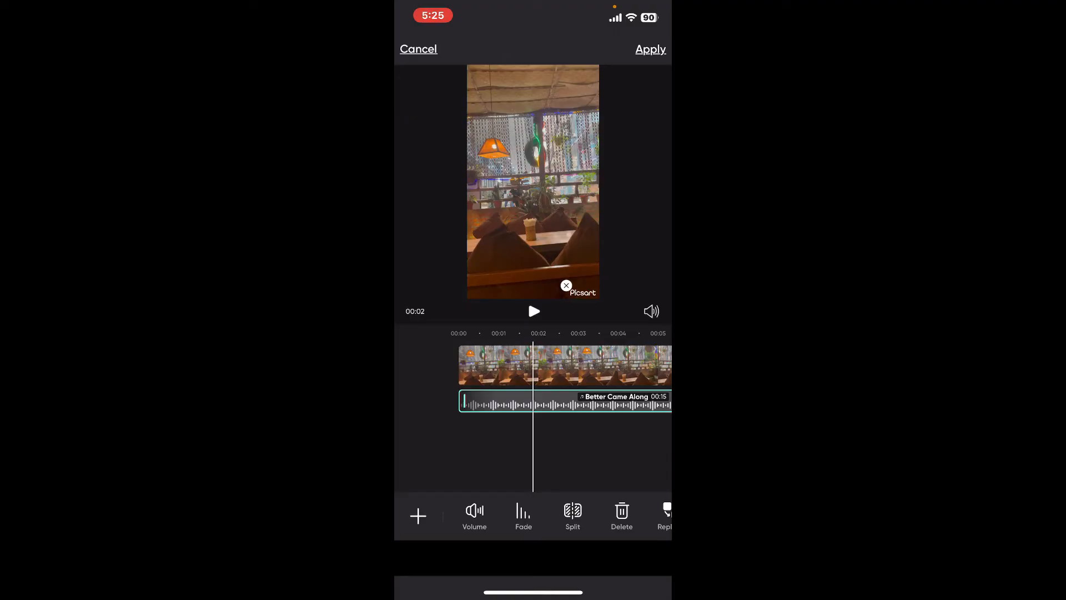
{"action": "left_click", "coordinate": [474, 511]}
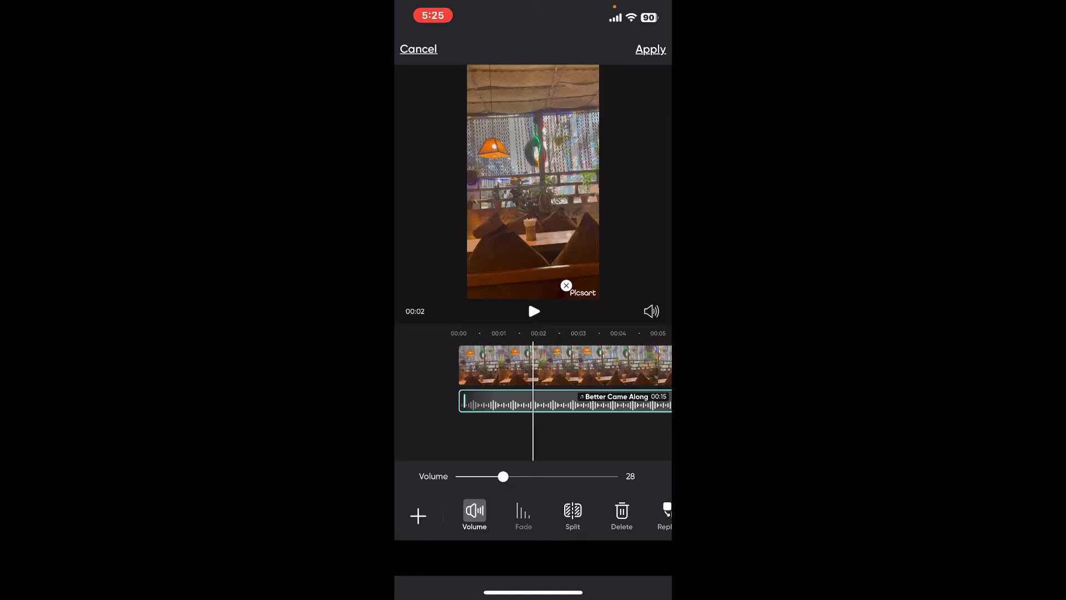
Give the music track a Fade In of 1 and a Fade Out of 1
{"action": "left_click", "coordinate": [523, 516]}
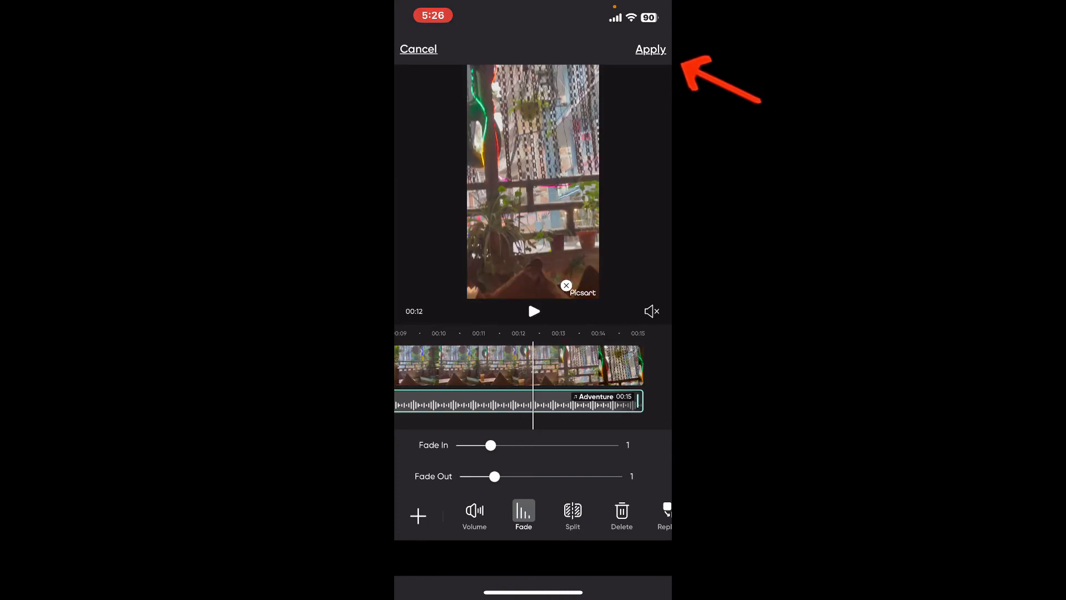
Apply the music, volume and fade edits, then exit to the Home Screen
{"action": "left_click", "coordinate": [648, 49]}
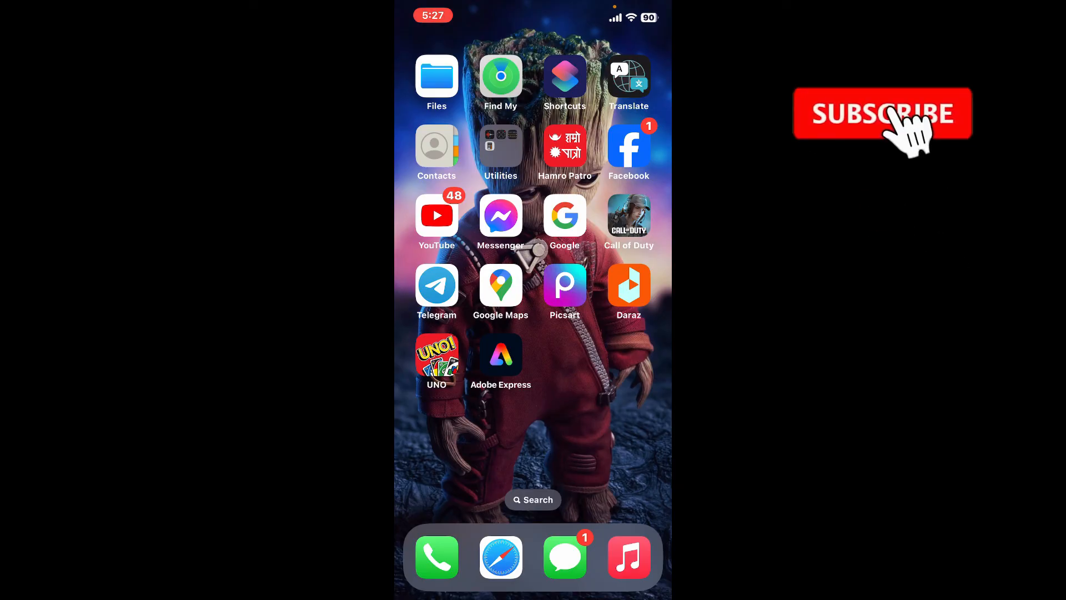
{"action": "left_click", "coordinate": [882, 113]}
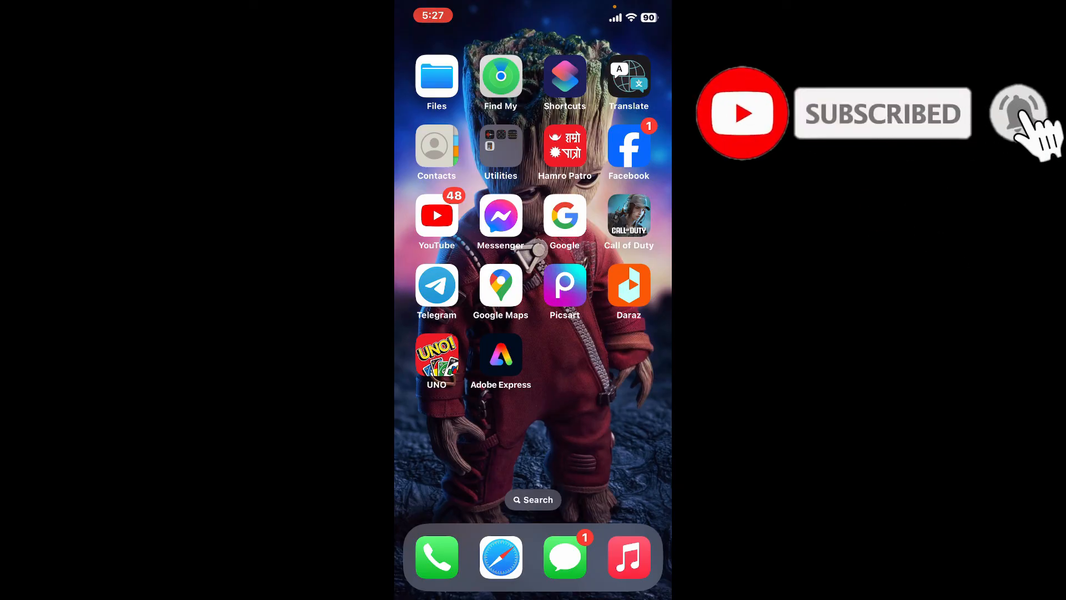